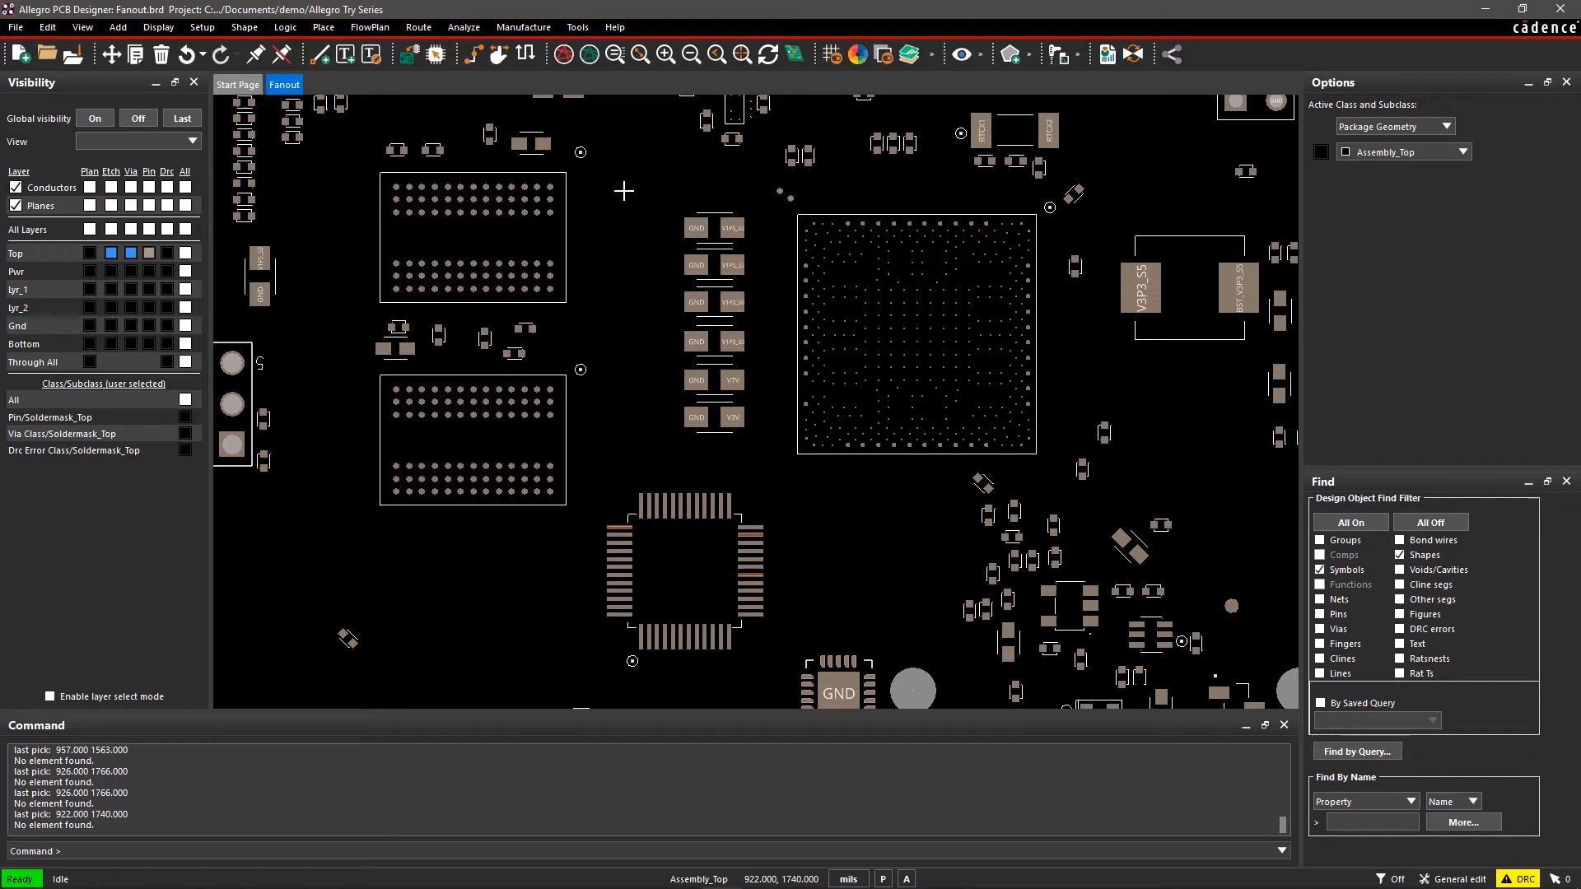
pyautogui.moveTo(581, 158)
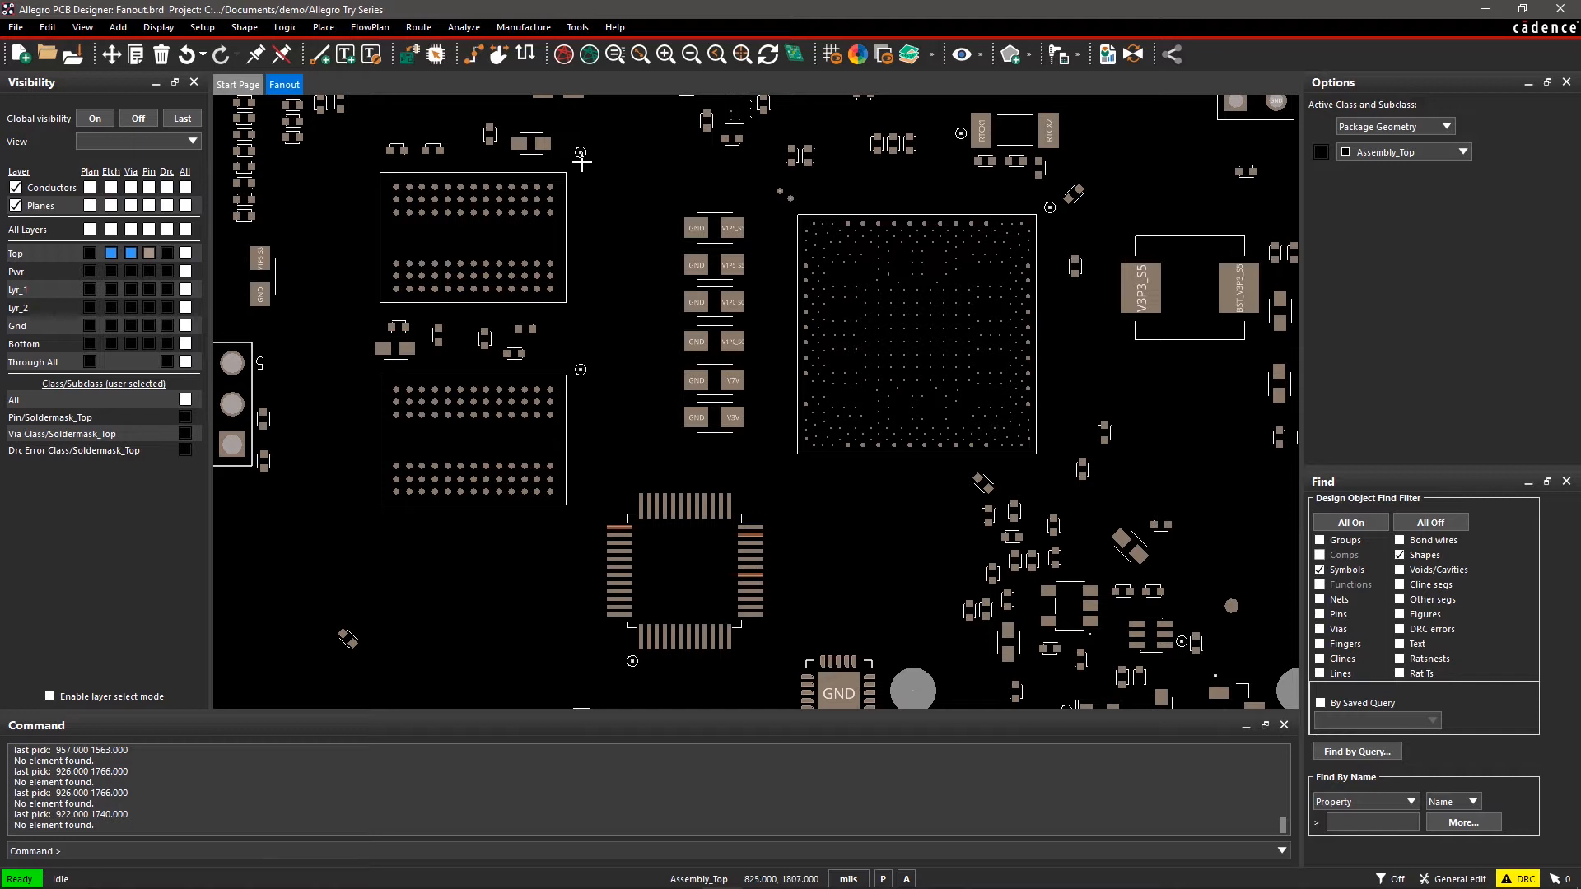
# Start the Create Fanout command from the Route menu.
pyautogui.click(417, 28)
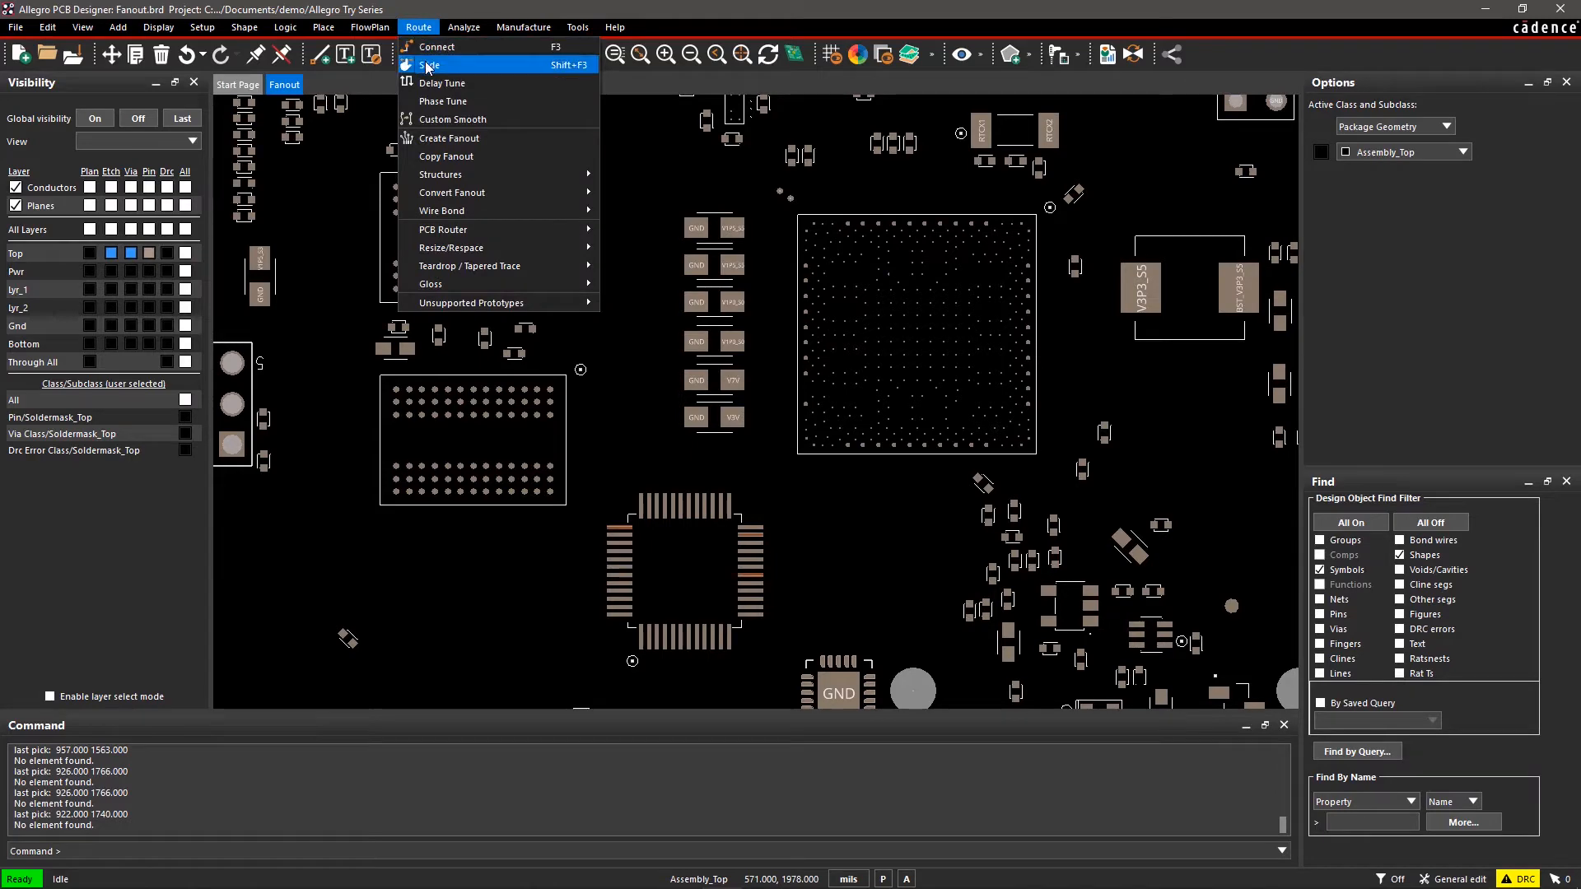
pyautogui.moveTo(448, 138)
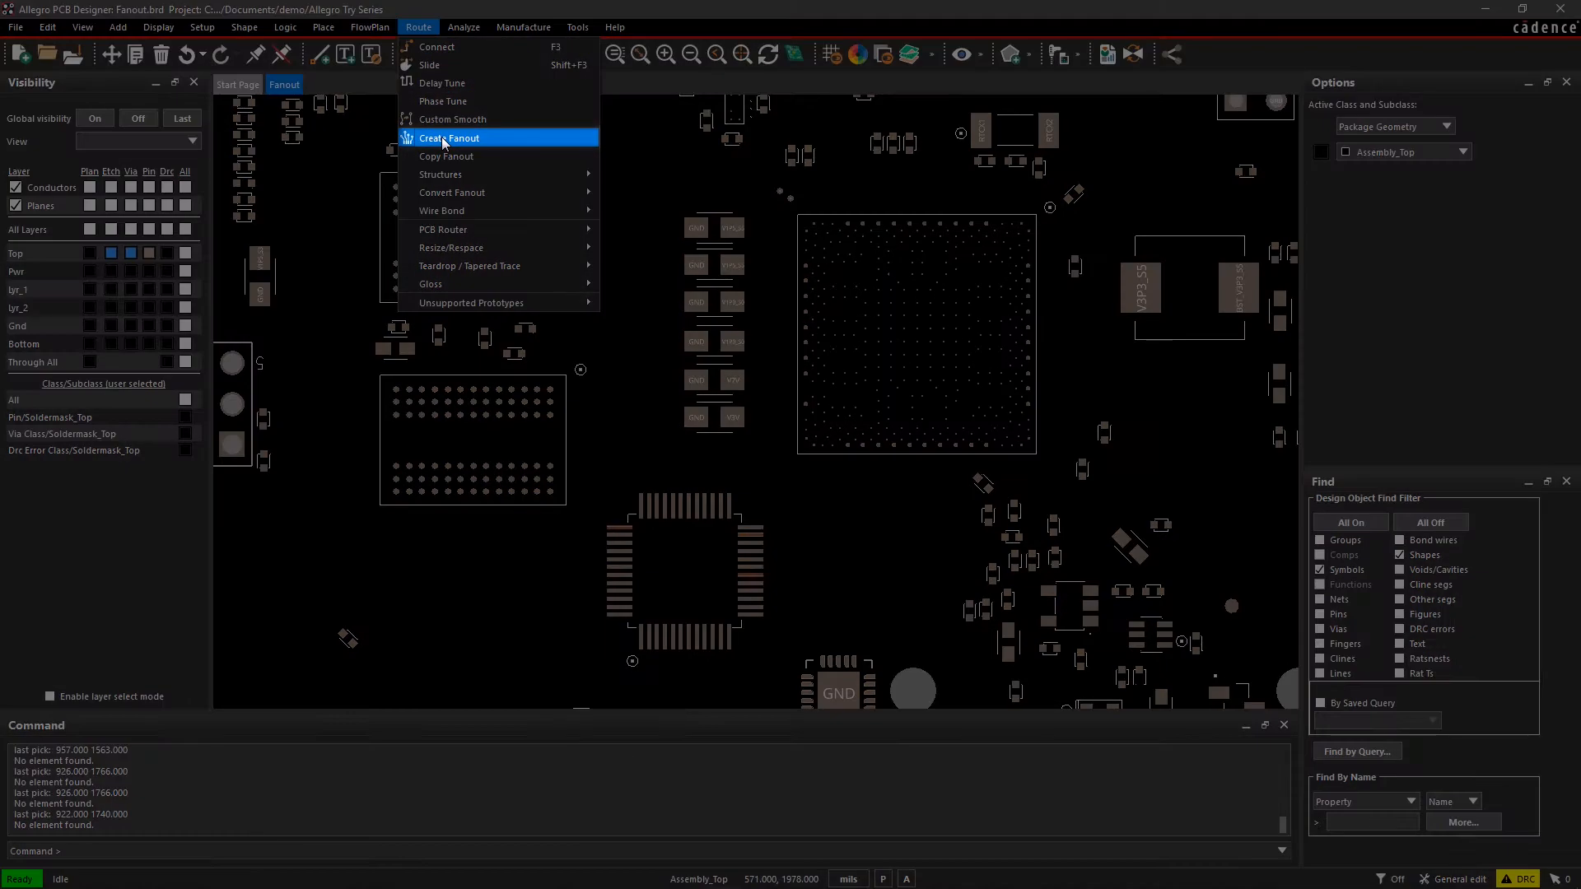
pyautogui.click(448, 138)
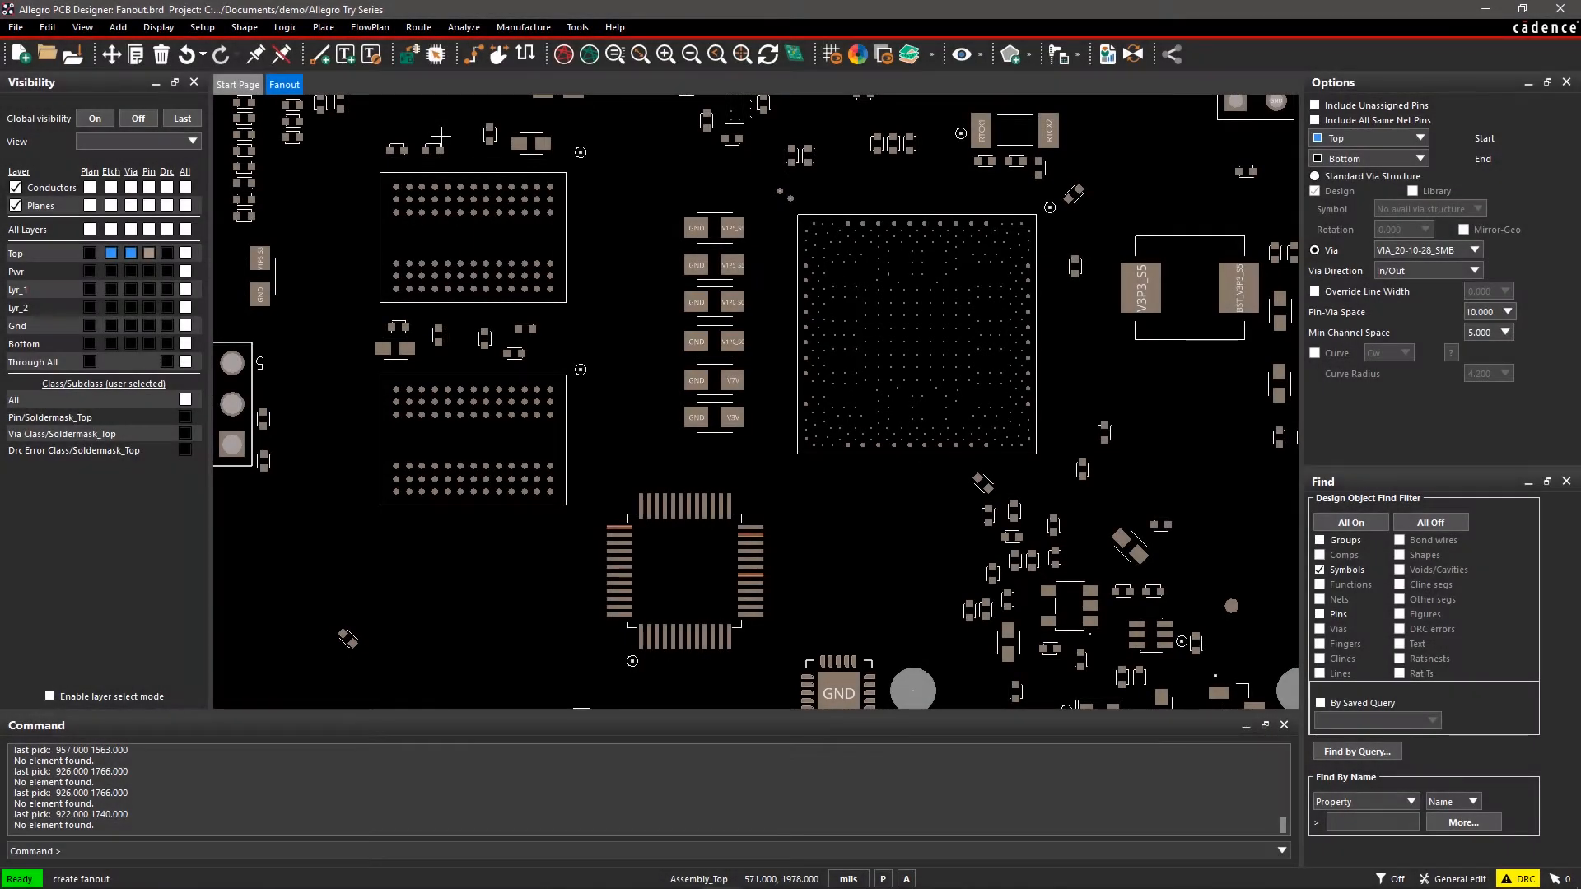
# Enable Include Unassigned Pins in the fanout options.
pyautogui.click(1316, 106)
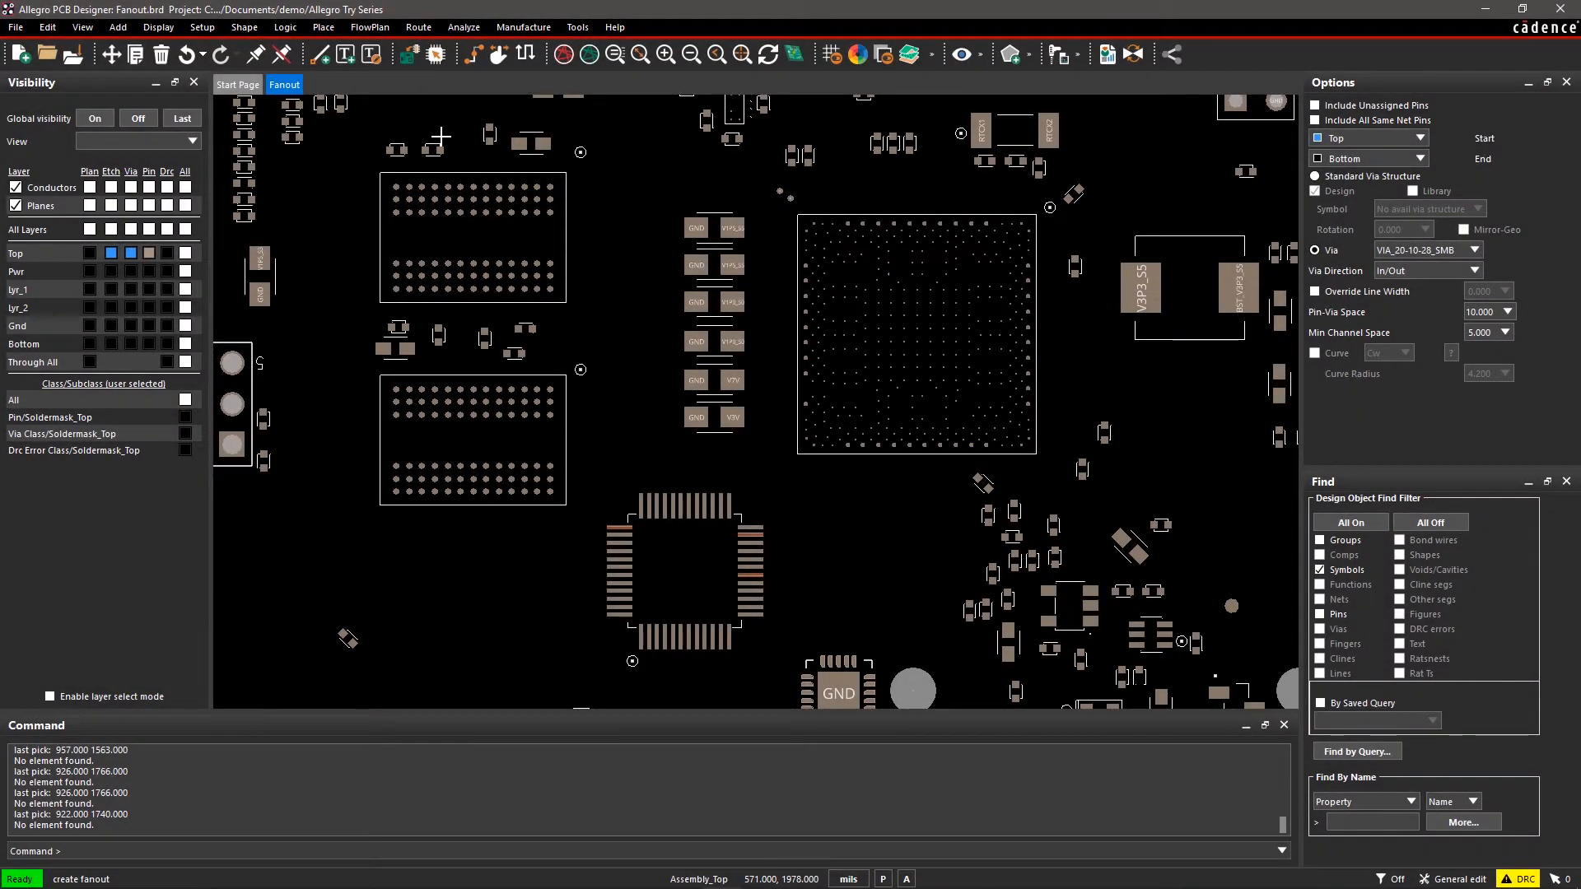
pyautogui.moveTo(741, 131)
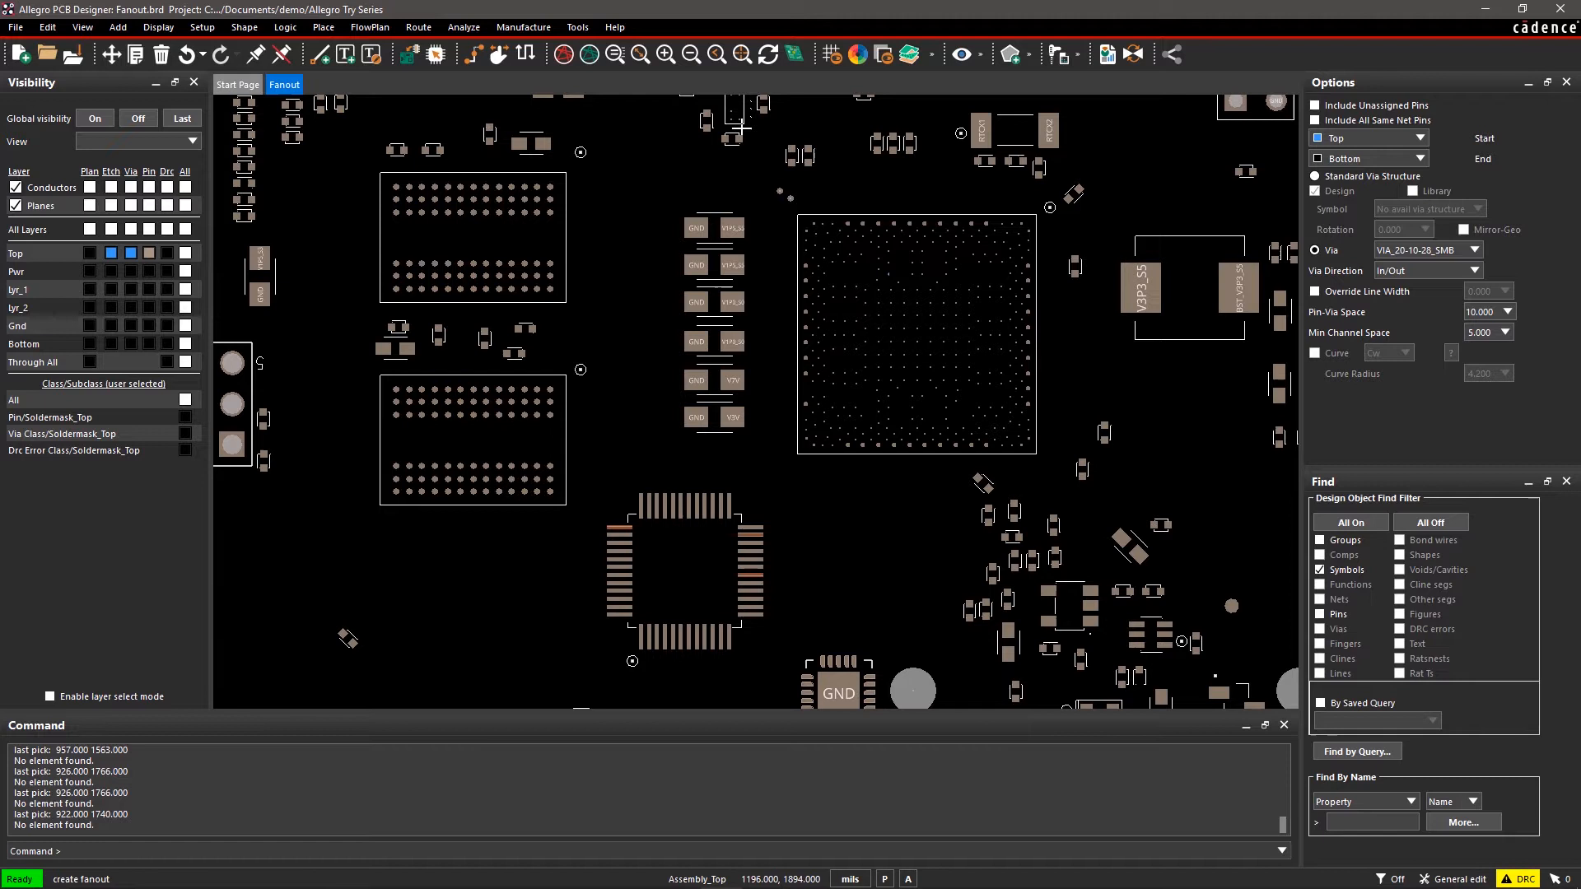
pyautogui.moveTo(1133, 115)
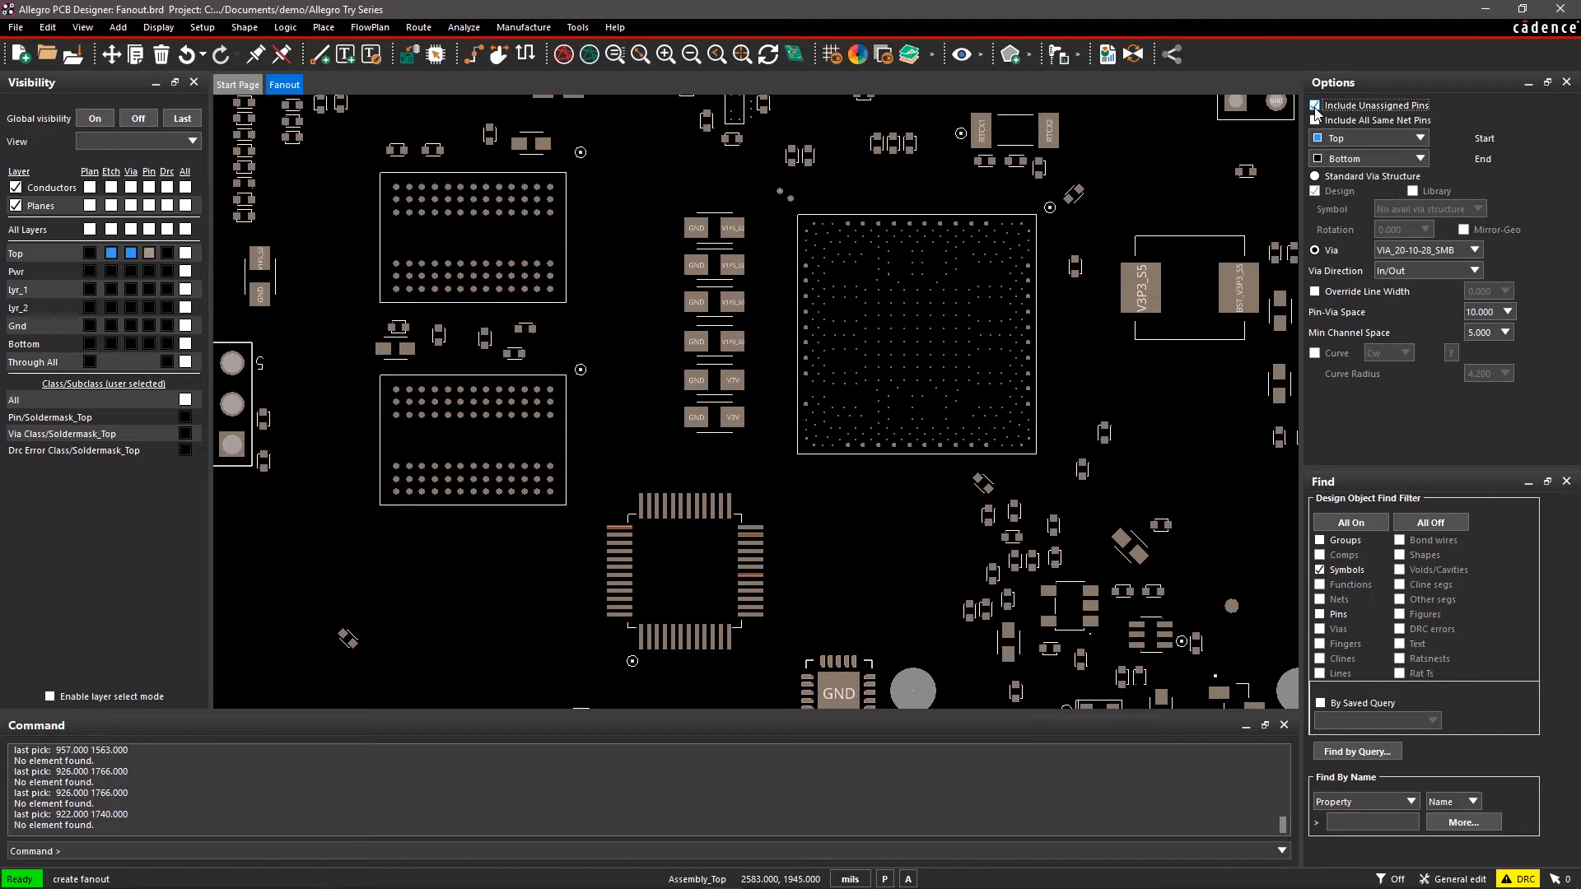
pyautogui.click(1315, 176)
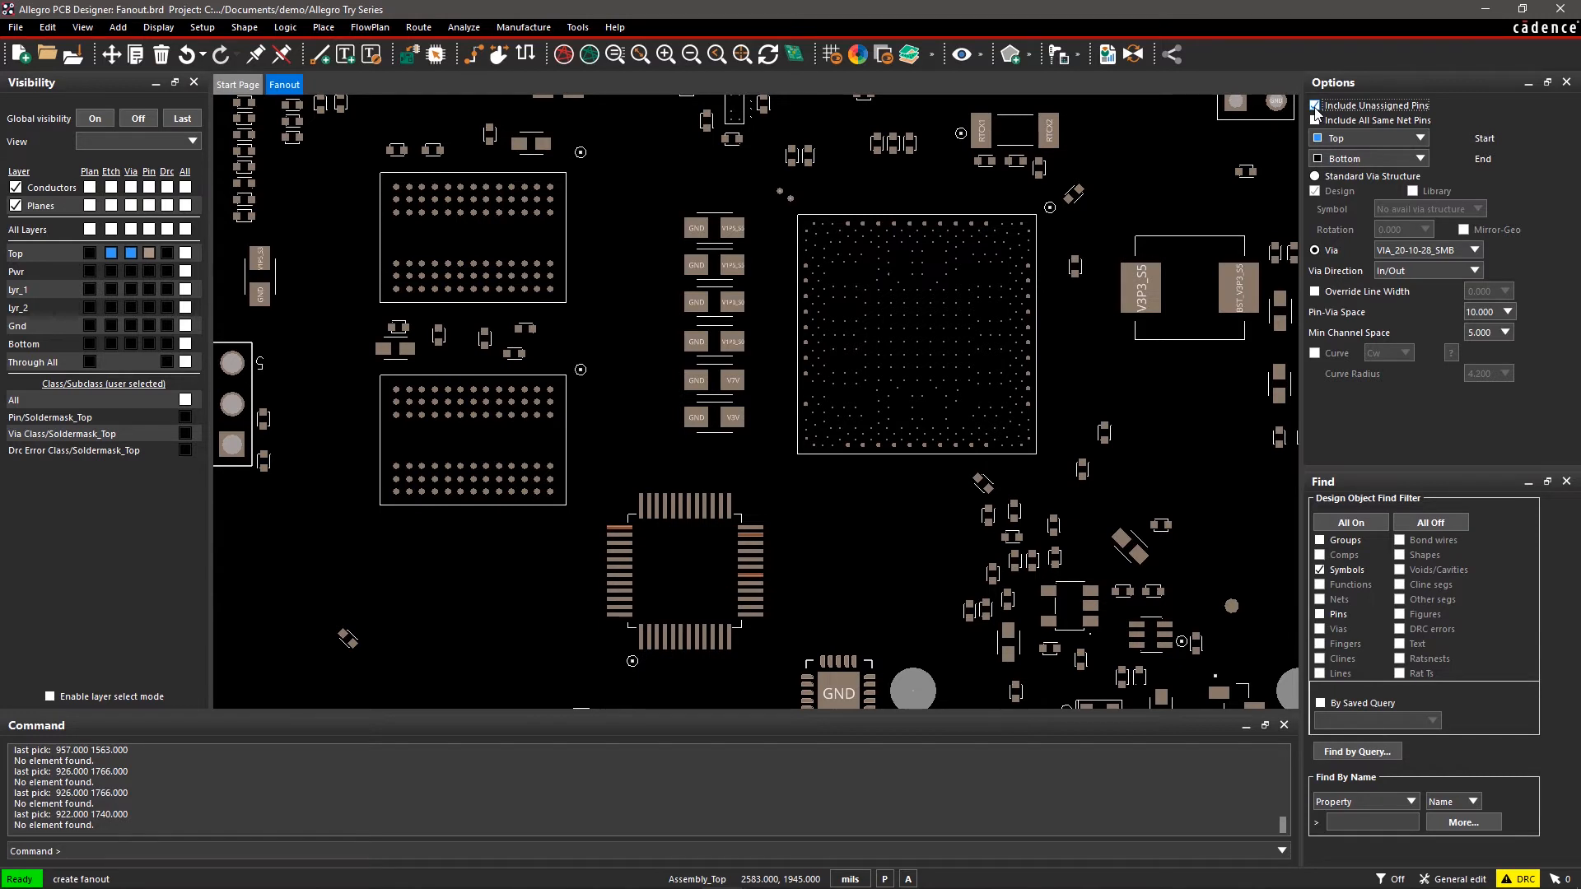
pyautogui.click(1316, 106)
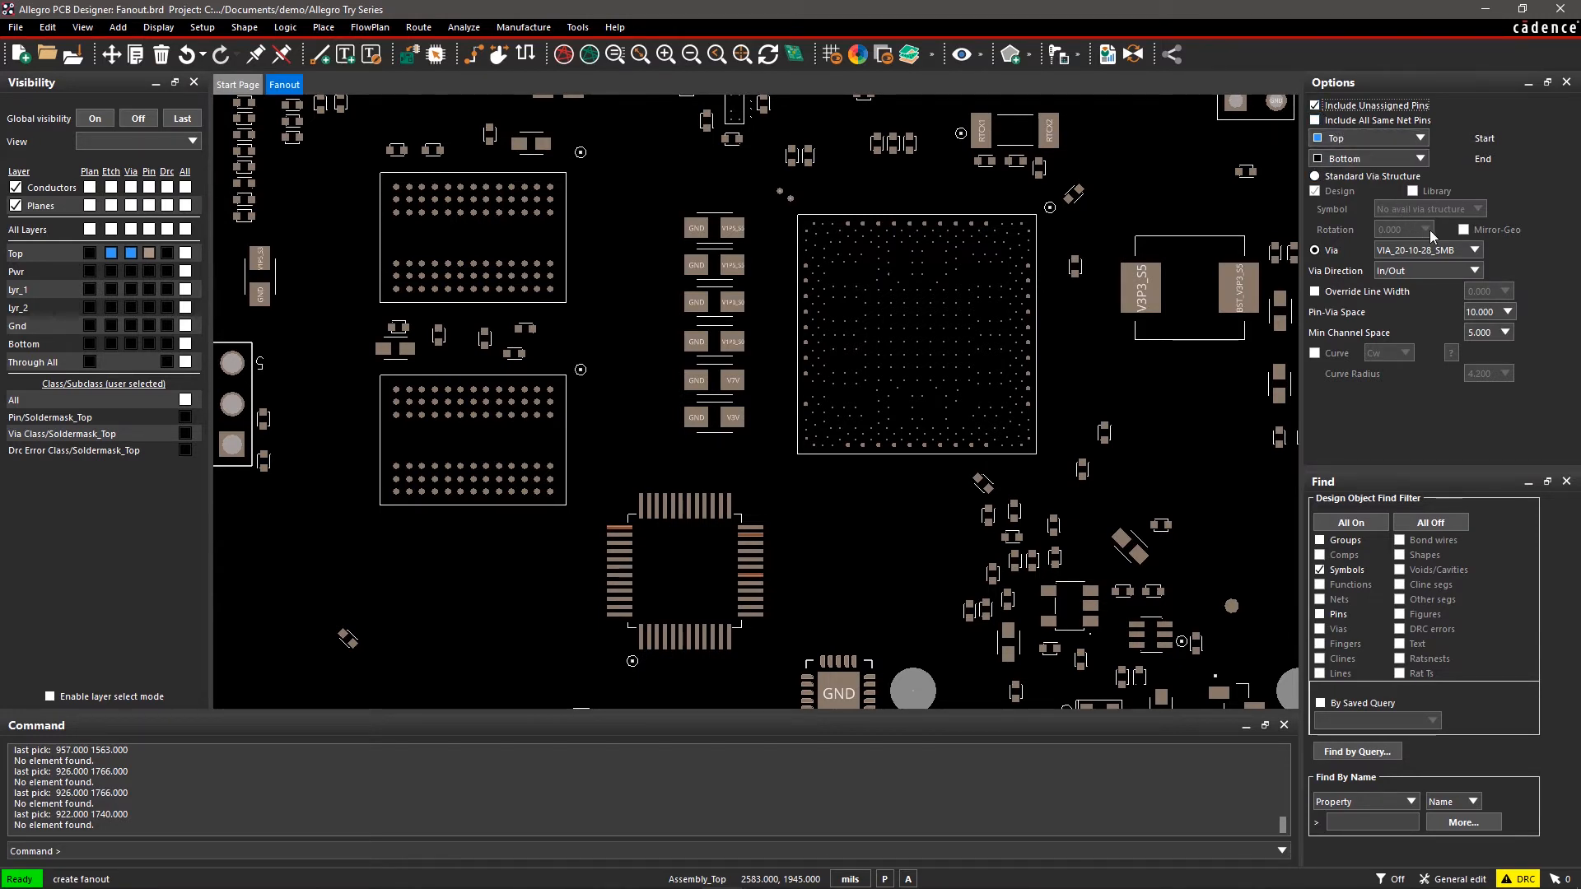
# Set the fanout via to Net Default instead of VIA_20-10-28_SMB.
pyautogui.click(1472, 249)
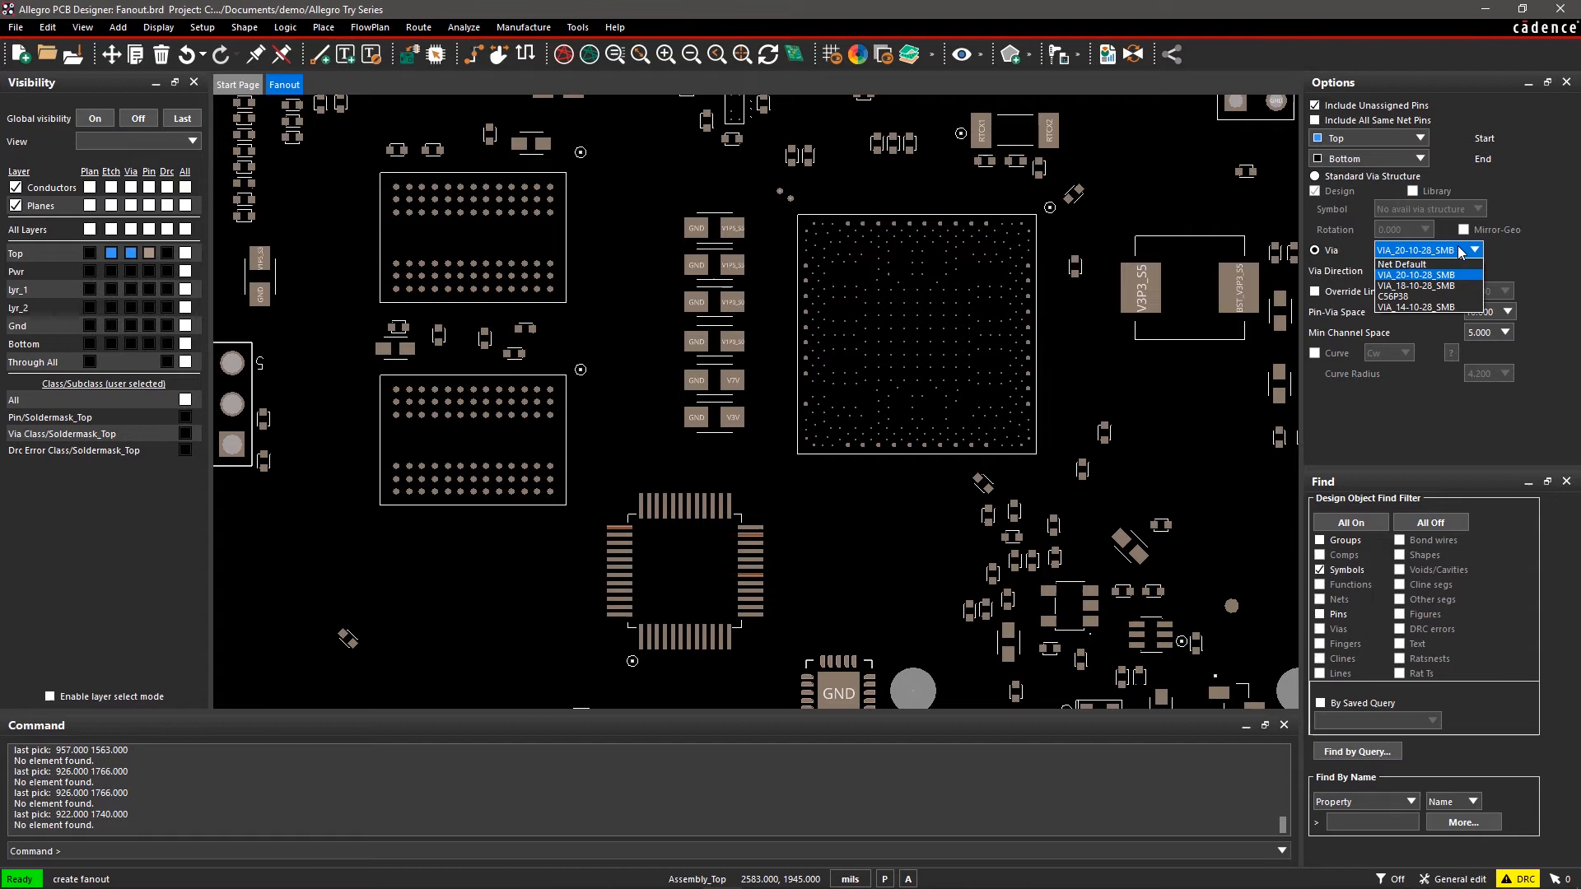
pyautogui.moveTo(1445, 263)
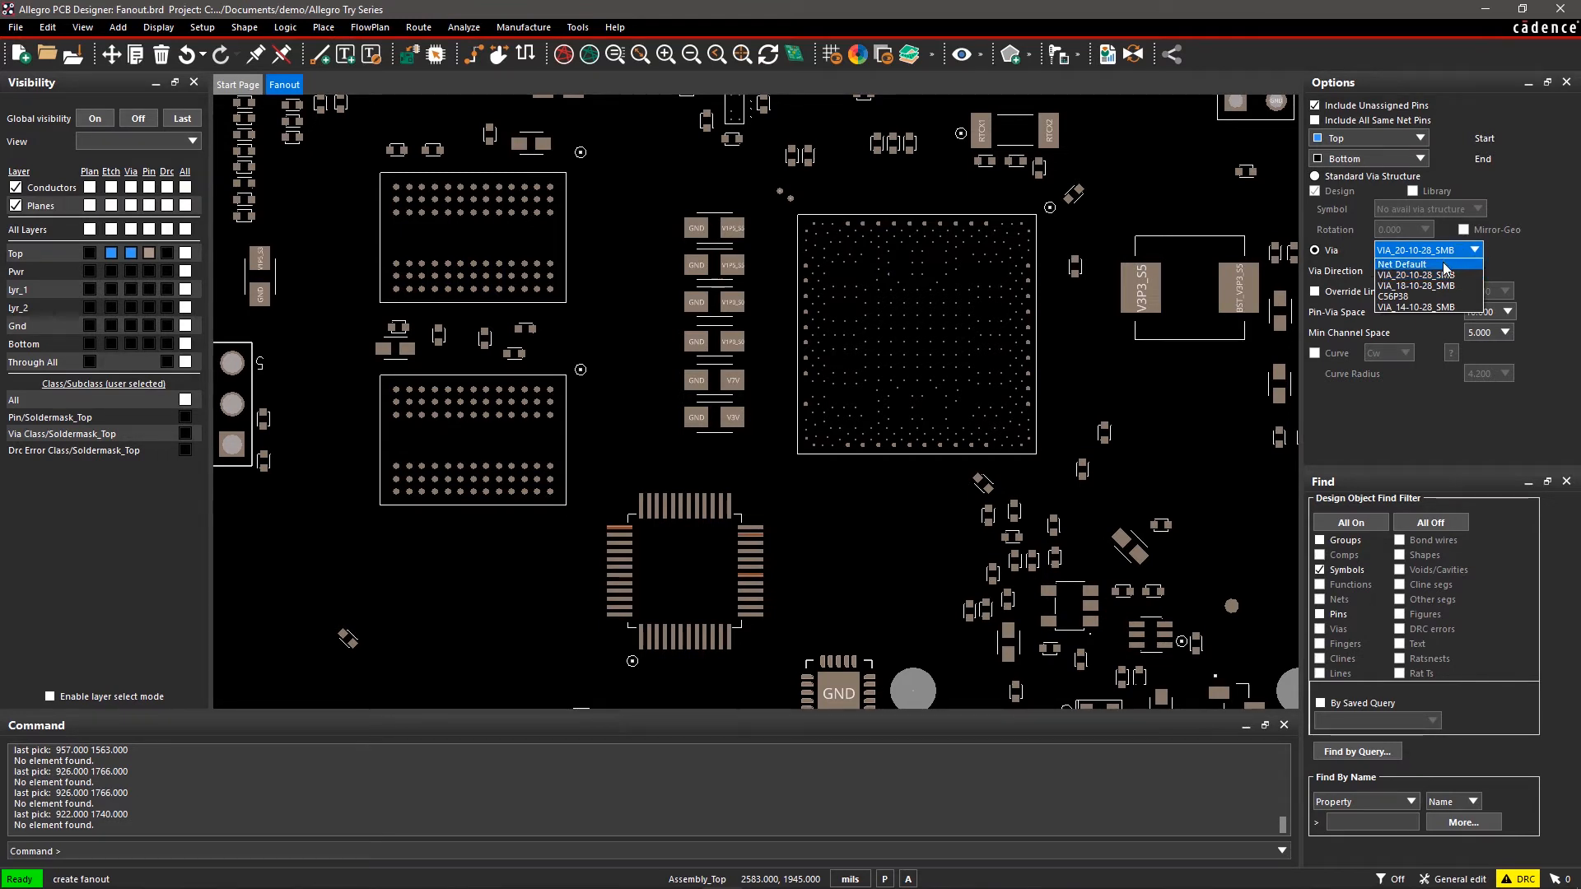
pyautogui.click(1400, 264)
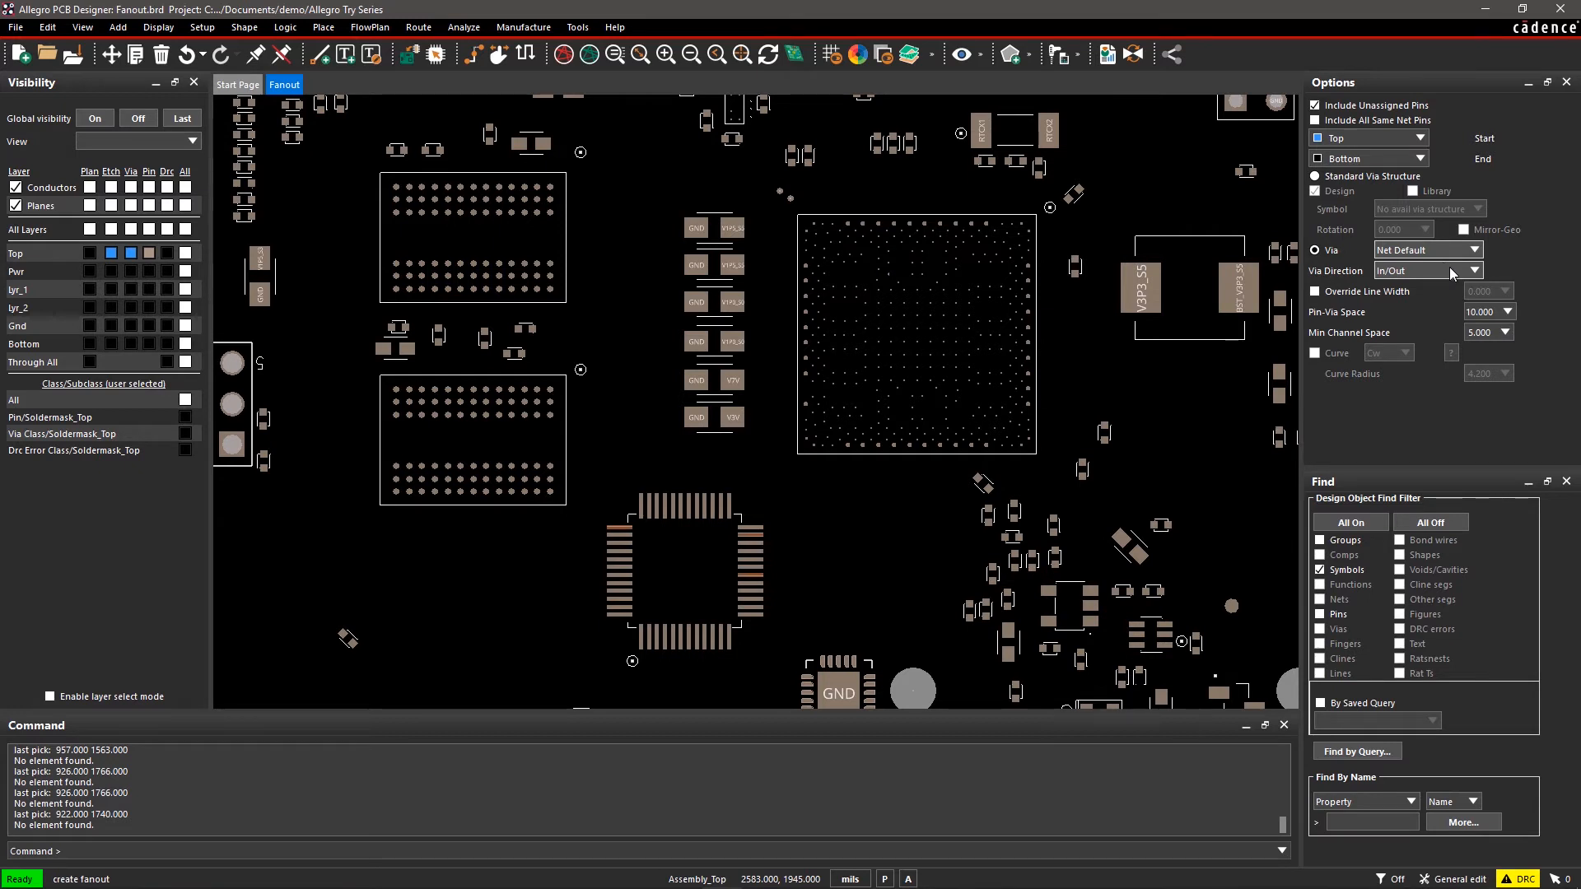
# Set the fanout via direction to Outward.
pyautogui.click(1472, 270)
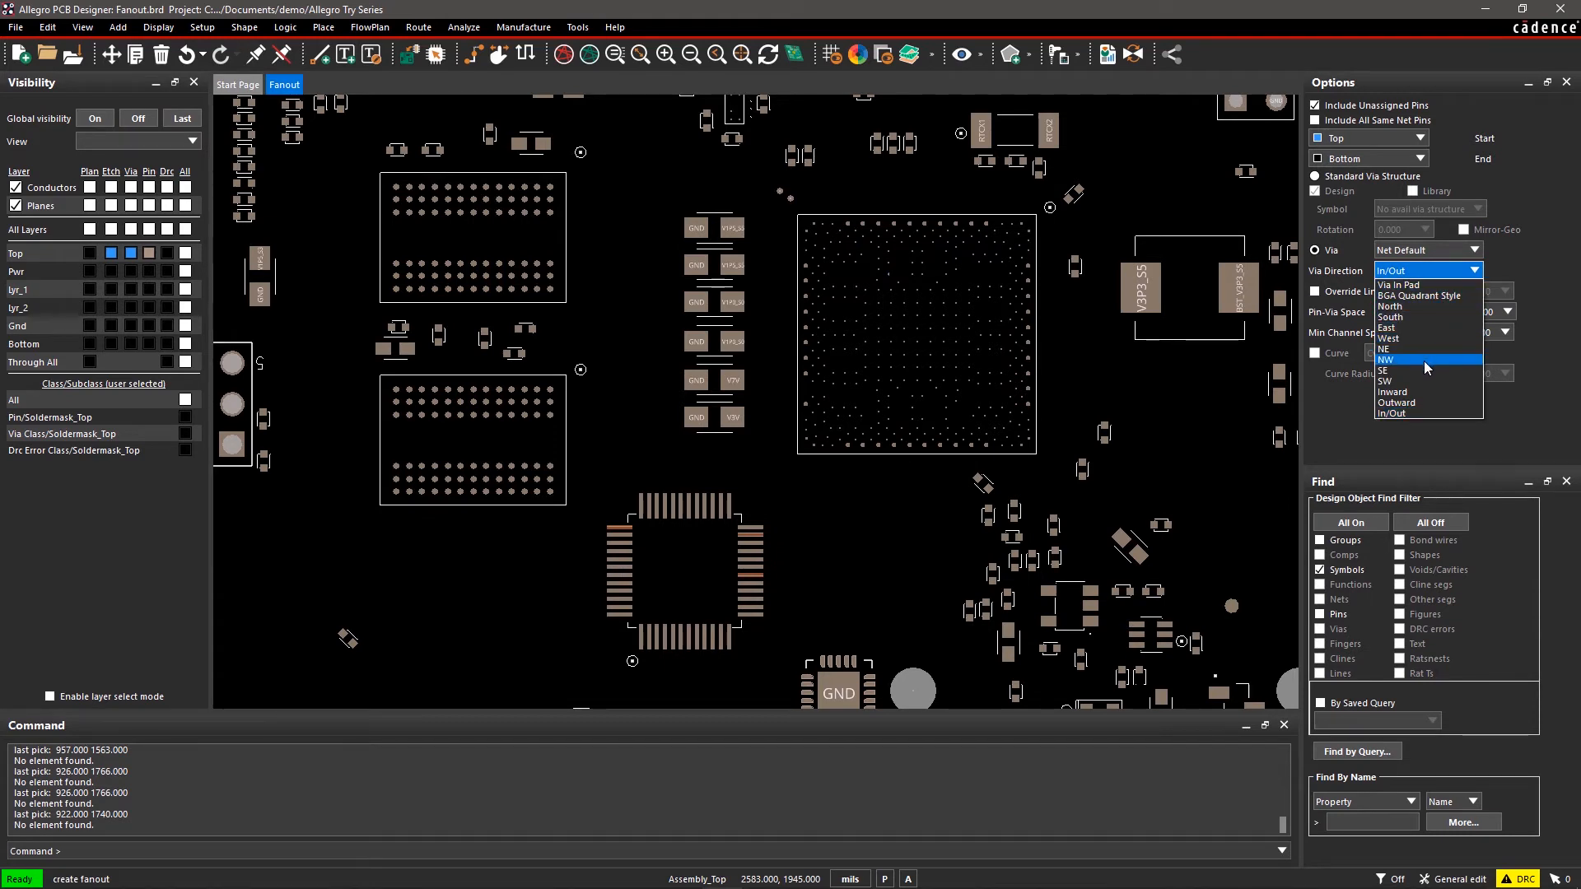
pyautogui.moveTo(1416, 402)
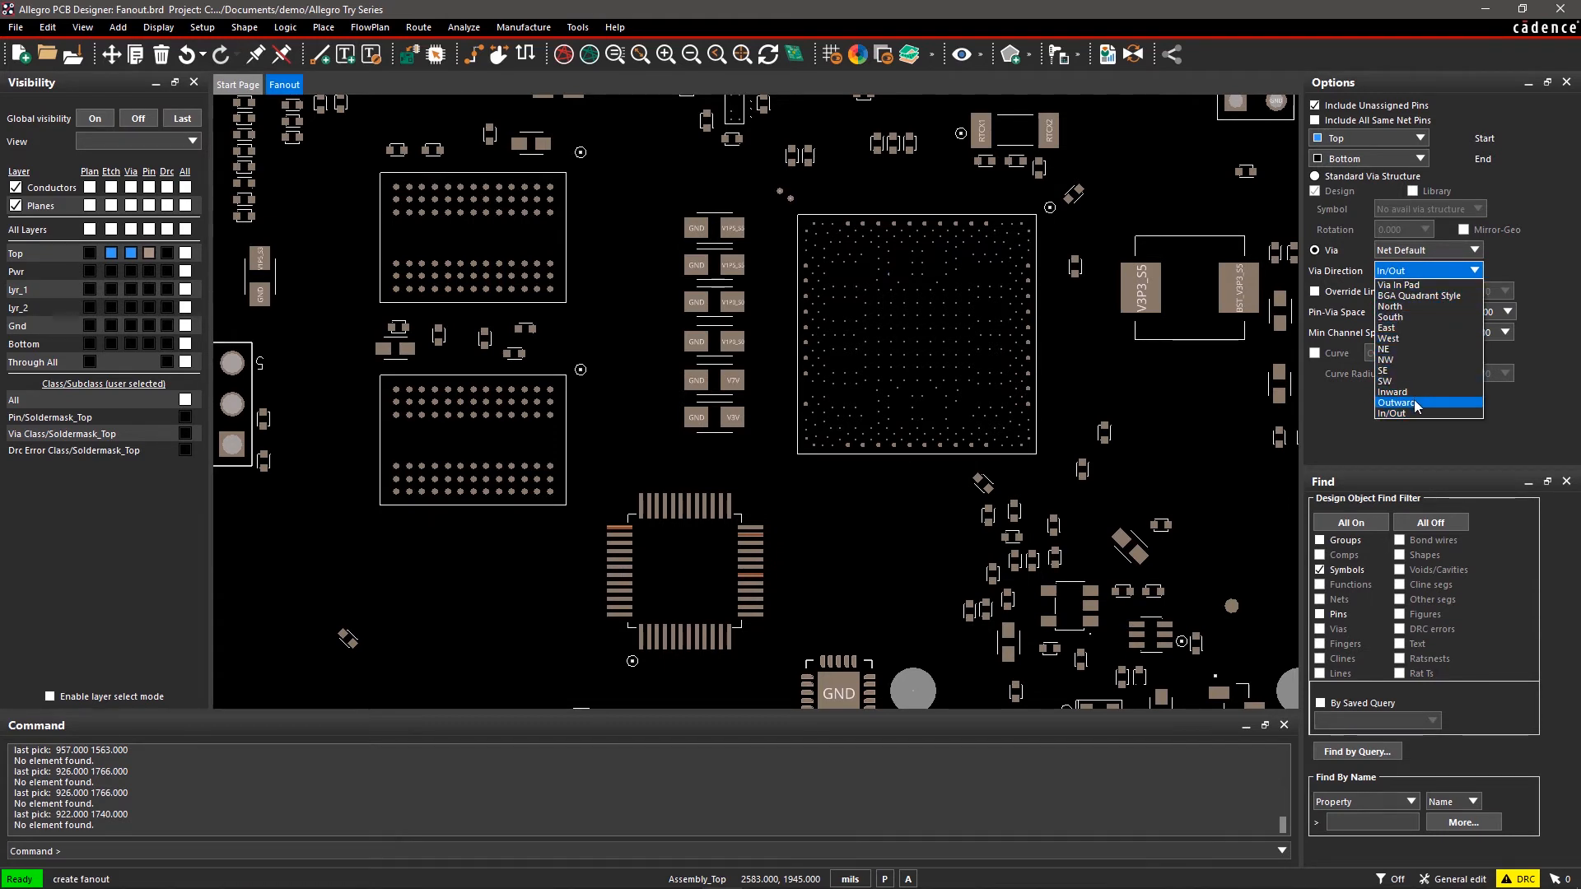
pyautogui.click(1398, 402)
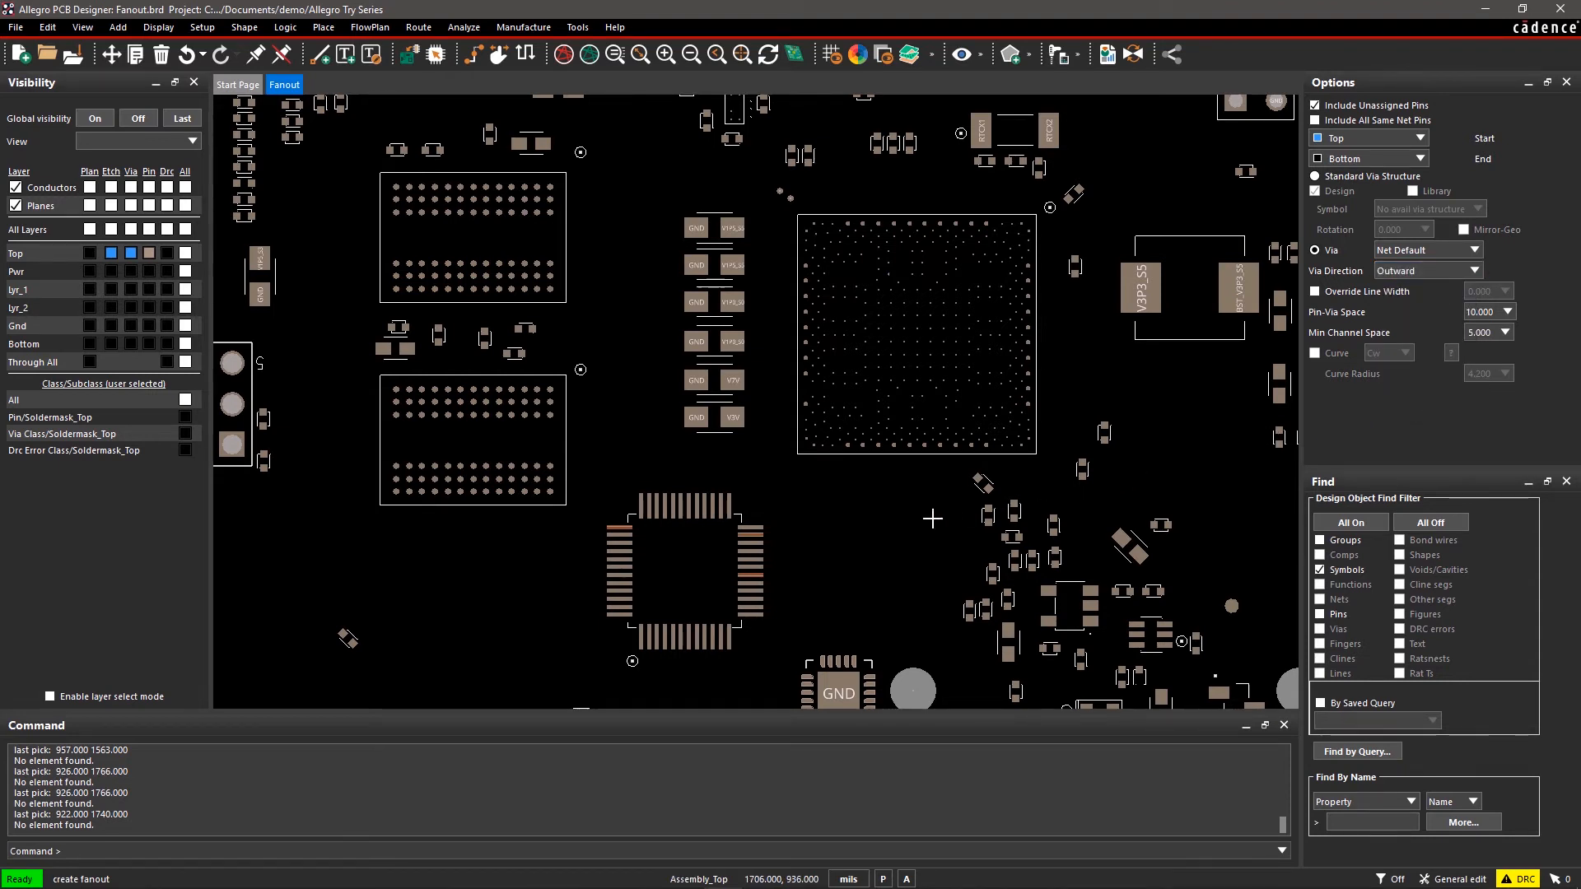
# Fan out all 48 pins of QFN U4B1 outward, then set via direction to In/Out.
pyautogui.click(683, 579)
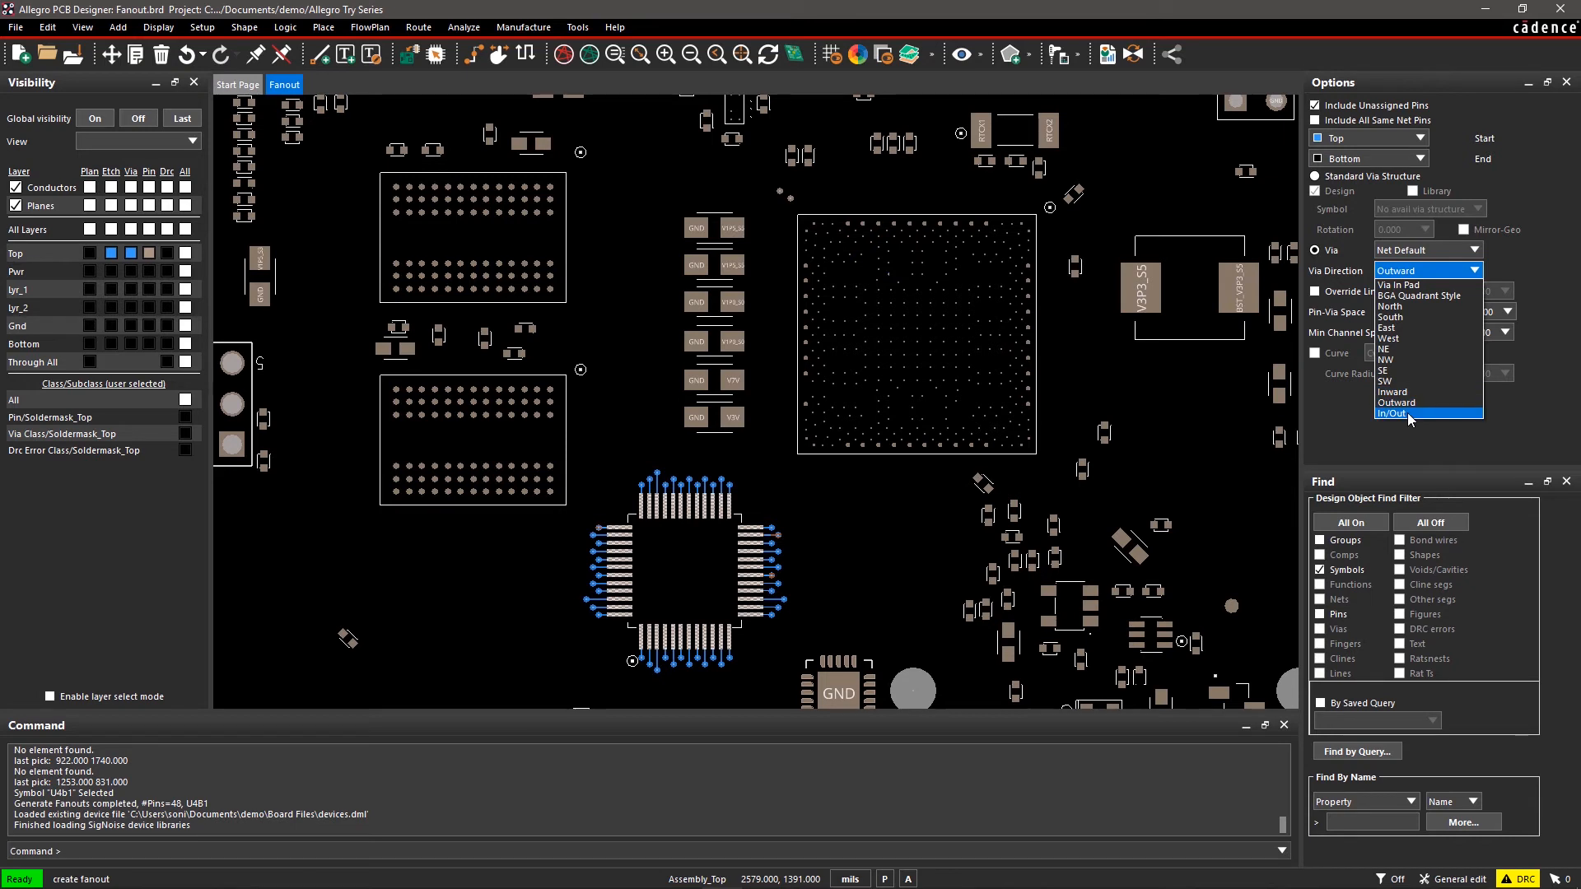
pyautogui.click(1395, 413)
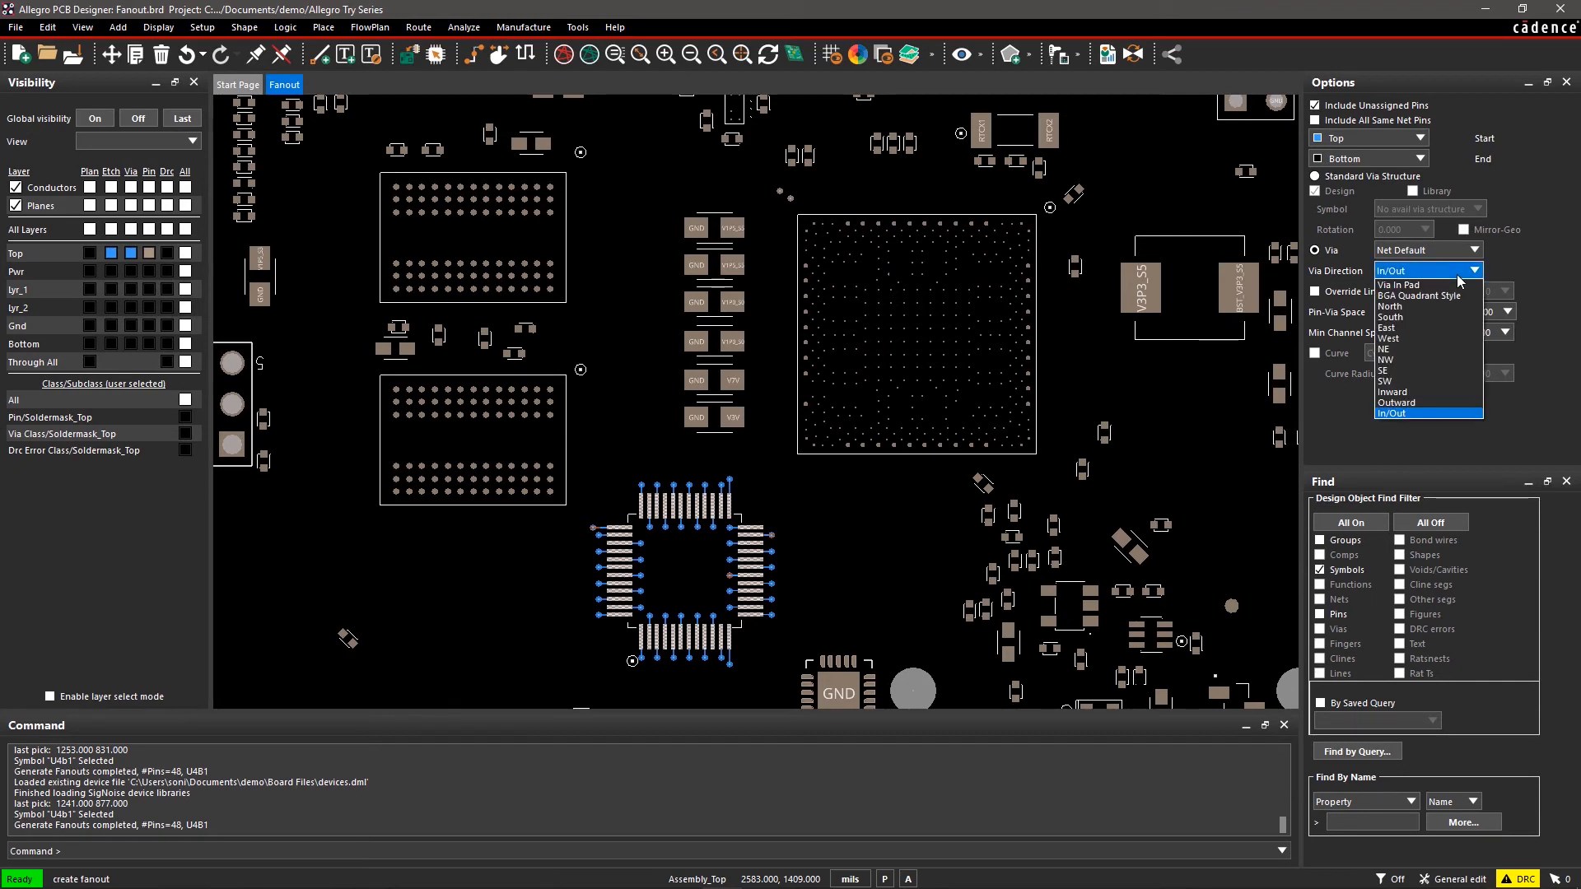
# Fan out memory ICs U1A1 and U1B5 with In/Out vias across their 78 pins.
pyautogui.click(1420, 295)
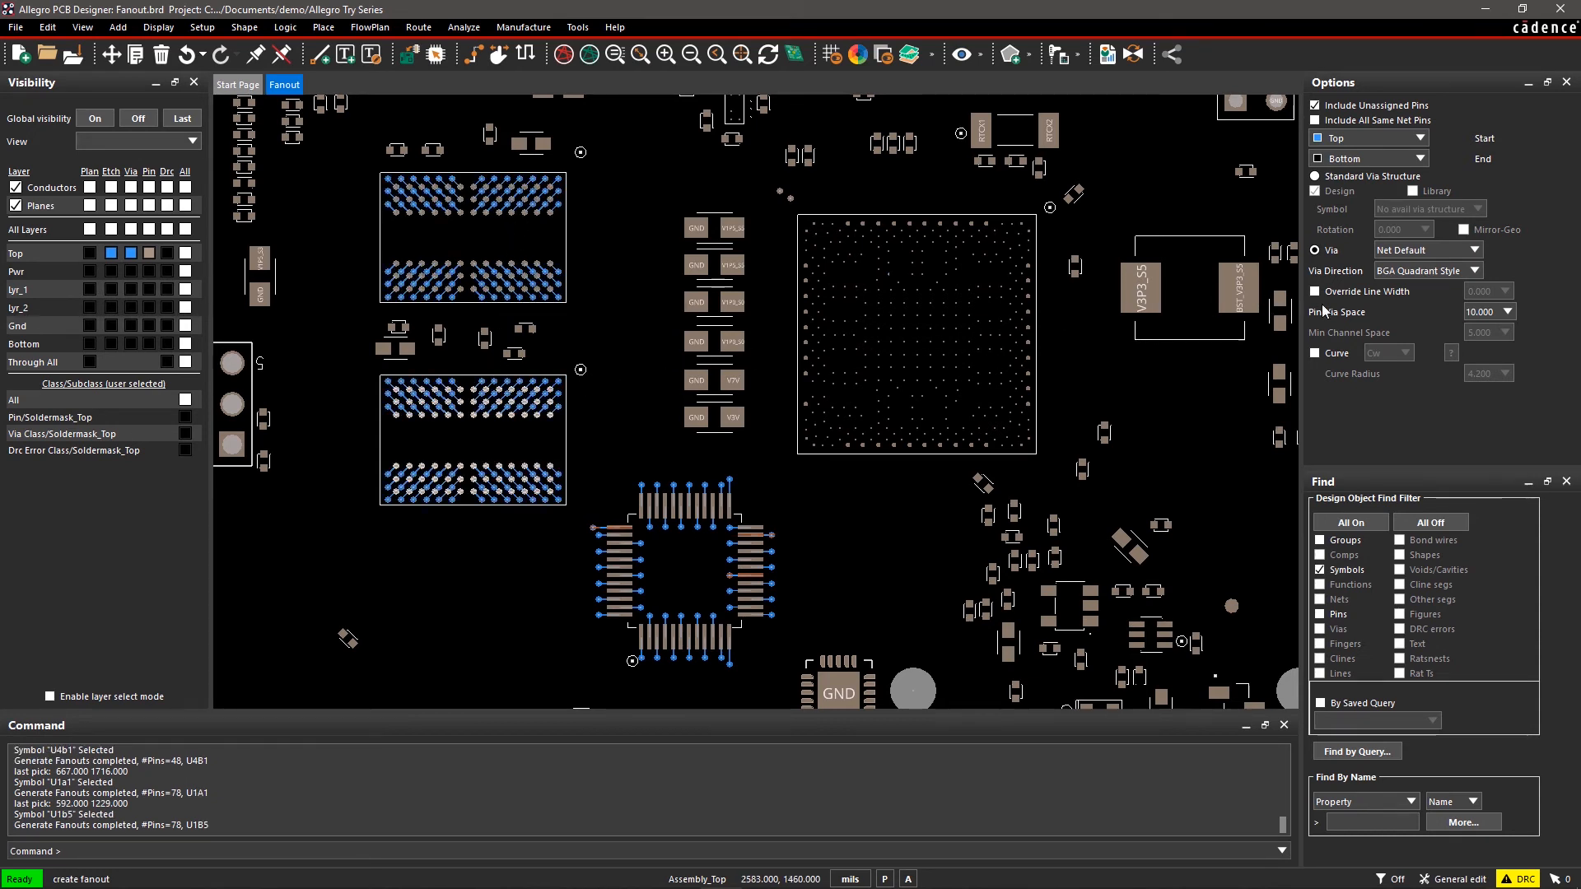
pyautogui.click(1474, 270)
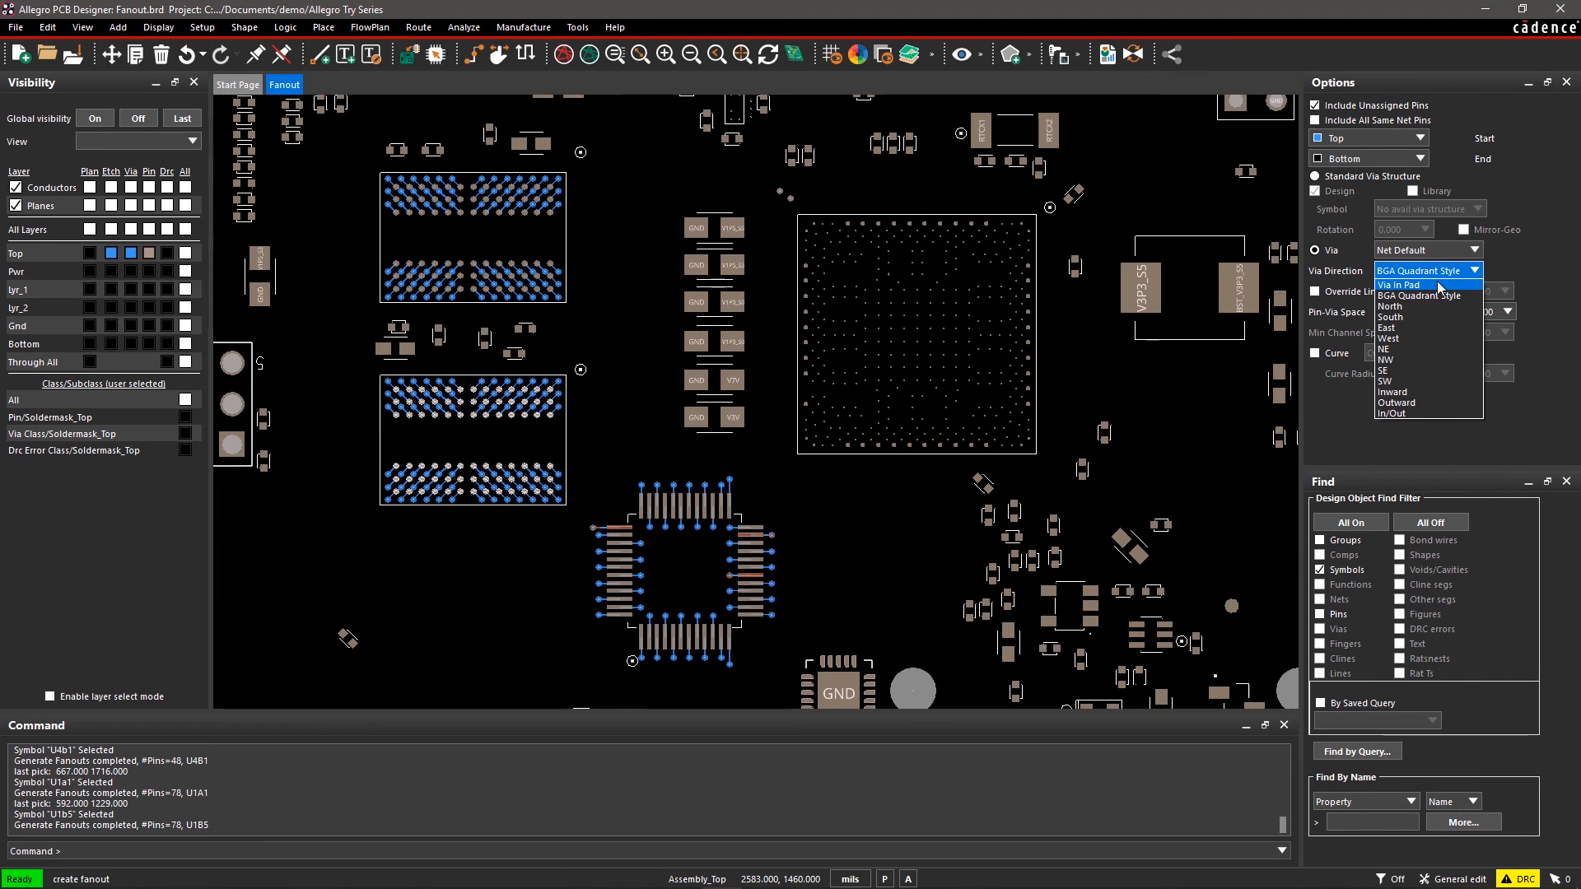
# Fan out the 388-pin BGA U2A5 using the Via In Pad style.
pyautogui.click(1396, 285)
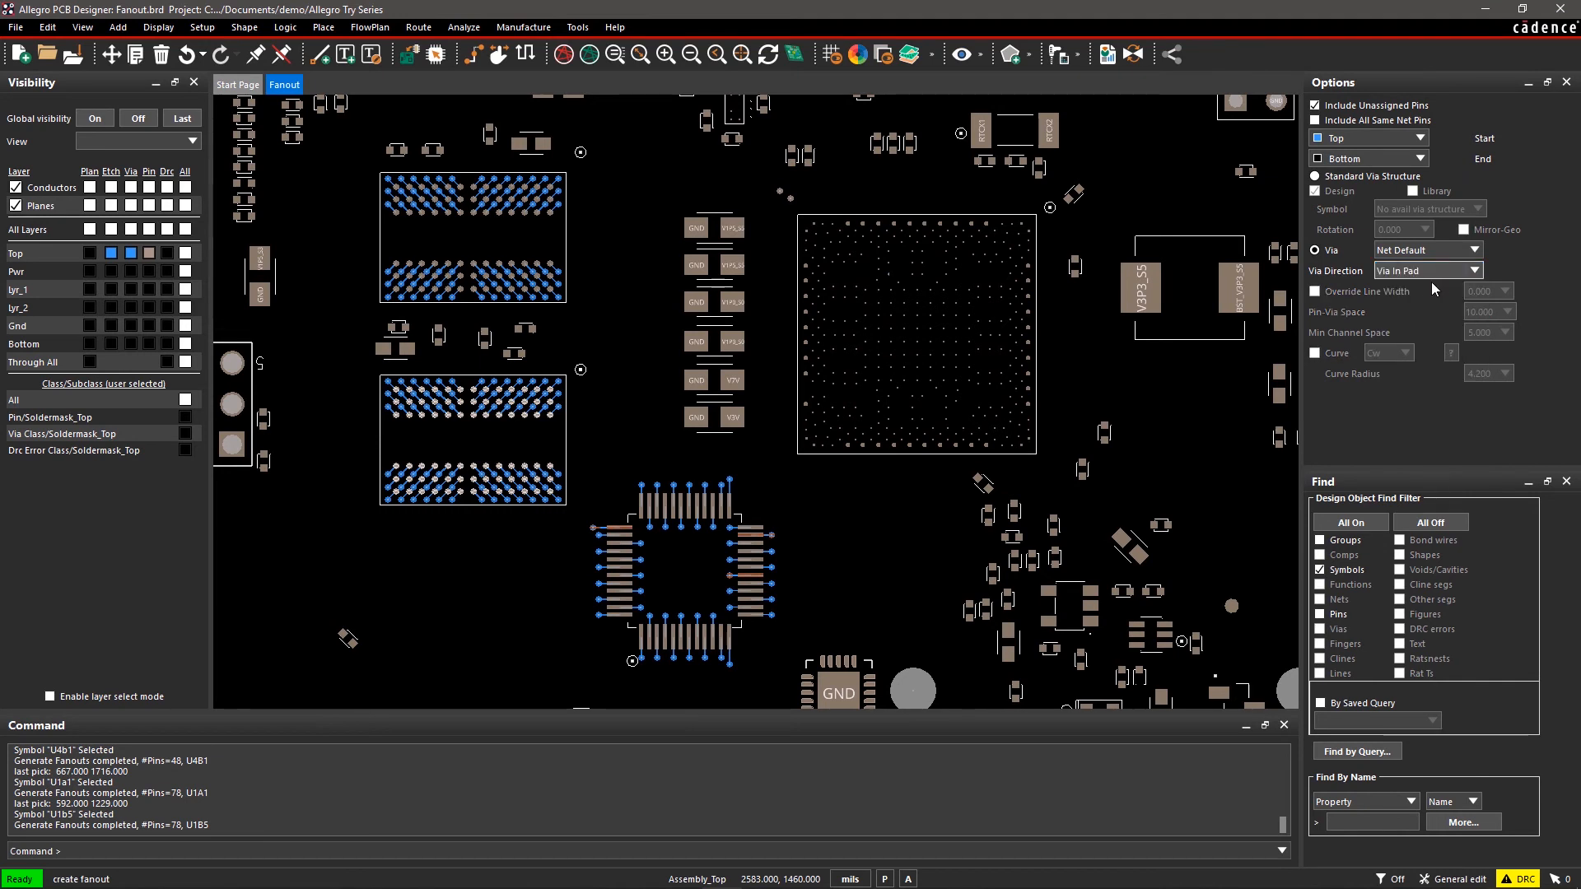
pyautogui.click(916, 332)
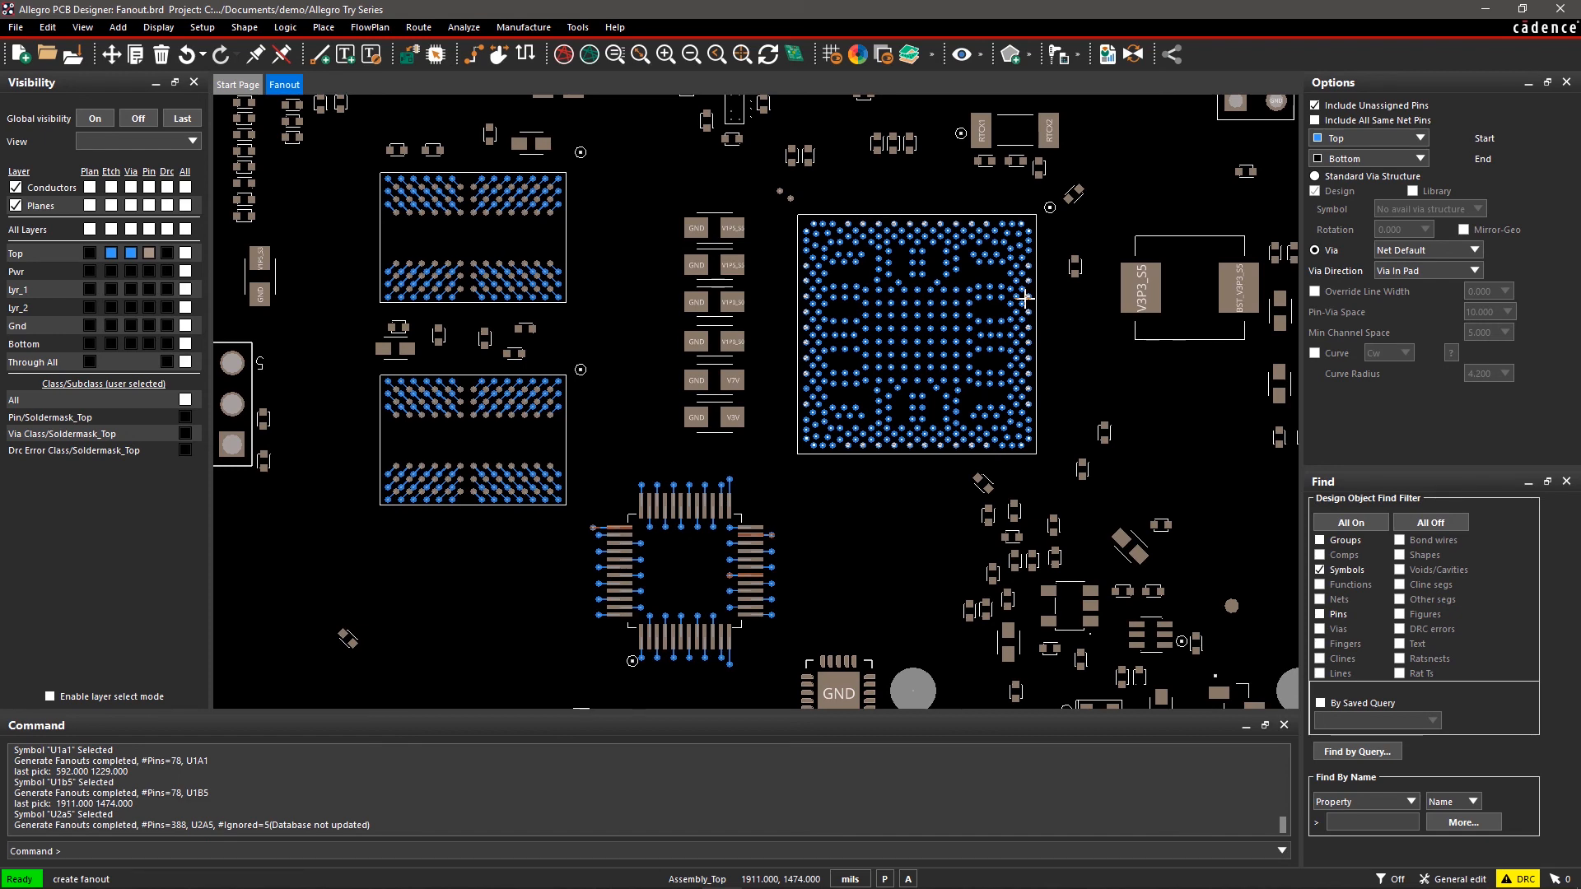
pyautogui.moveTo(1072, 298)
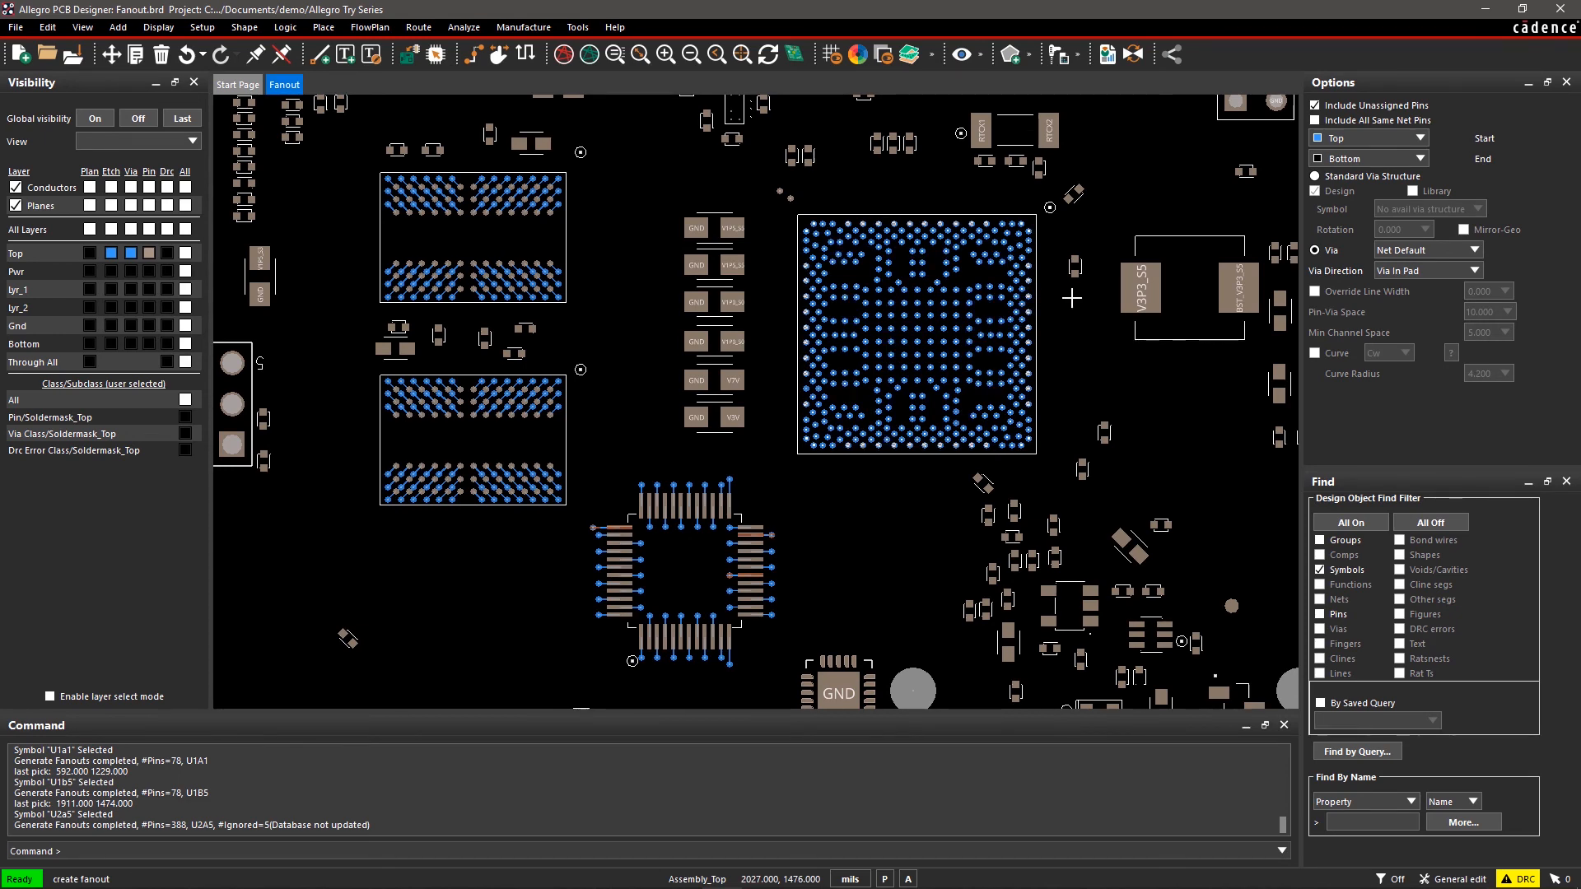